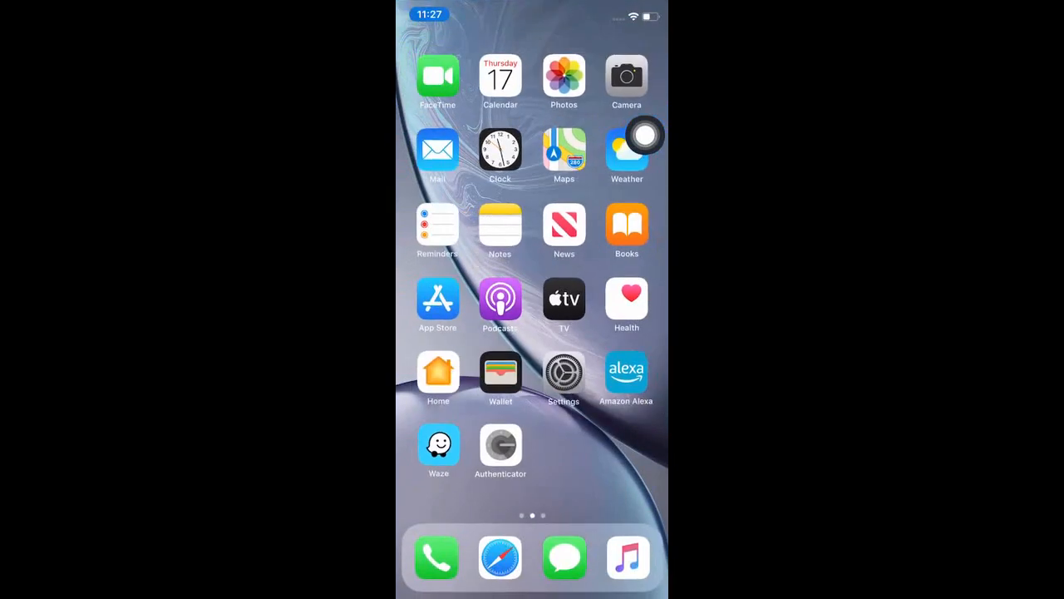
Launch Safari and go to the Google sign-in account chooser from Frequently Visited
{"action": "left_click", "coordinate": [499, 557]}
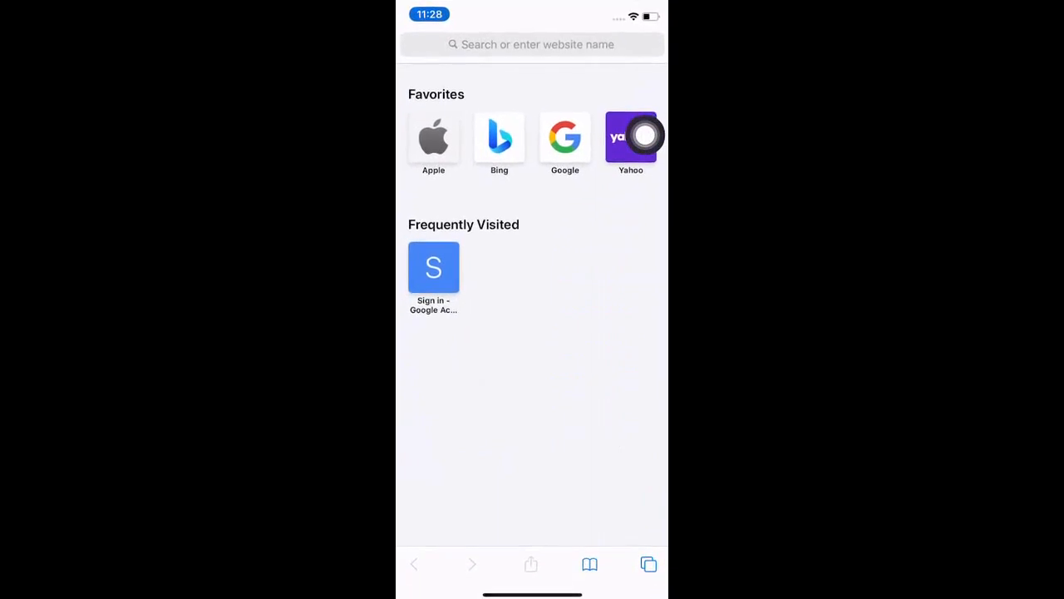
{"action": "left_click", "coordinate": [433, 266]}
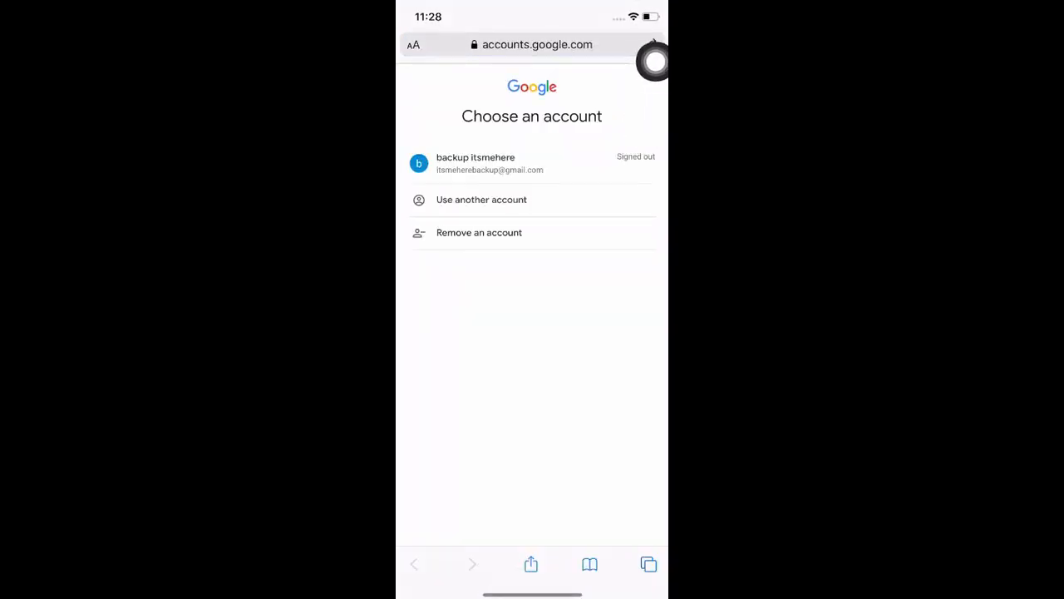
Sign in to the backup account by entering its password and submitting with Next
{"action": "left_click", "coordinate": [475, 163]}
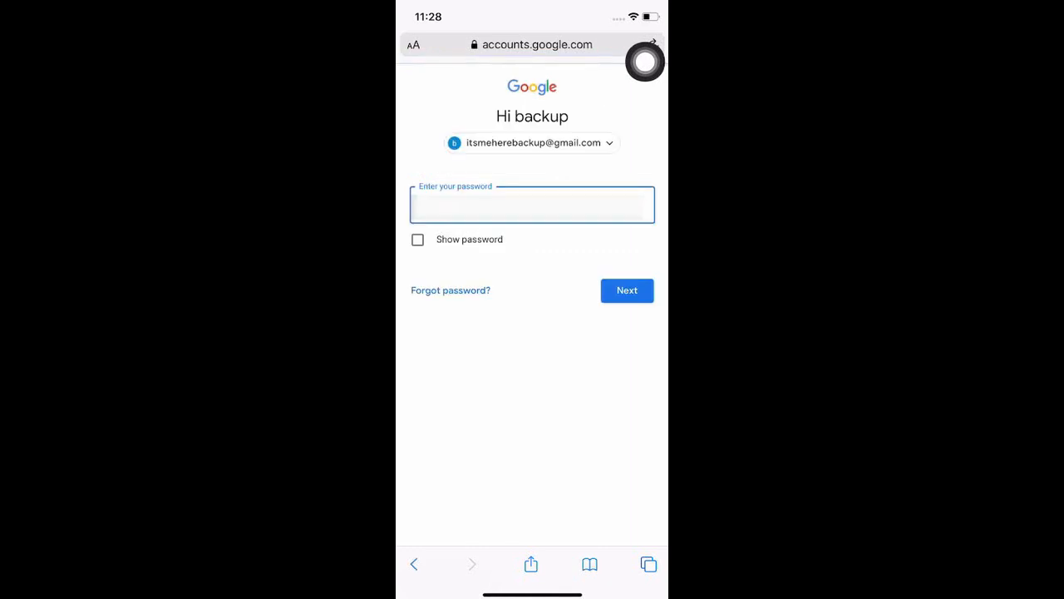
{"action": "left_click", "coordinate": [532, 204]}
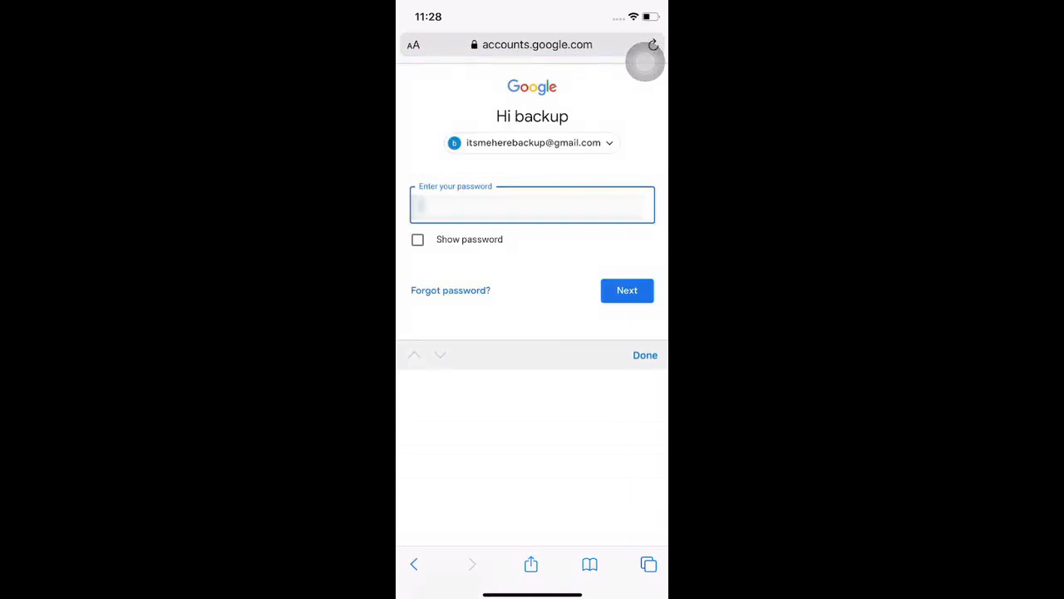
{"action": "type", "text": "password"}
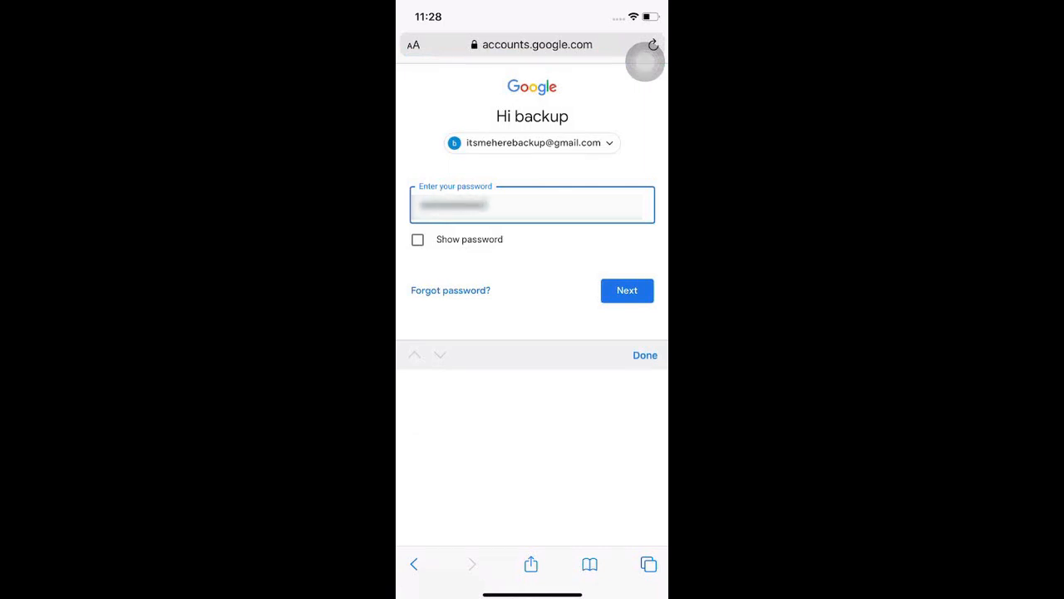
{"action": "left_click", "coordinate": [627, 290]}
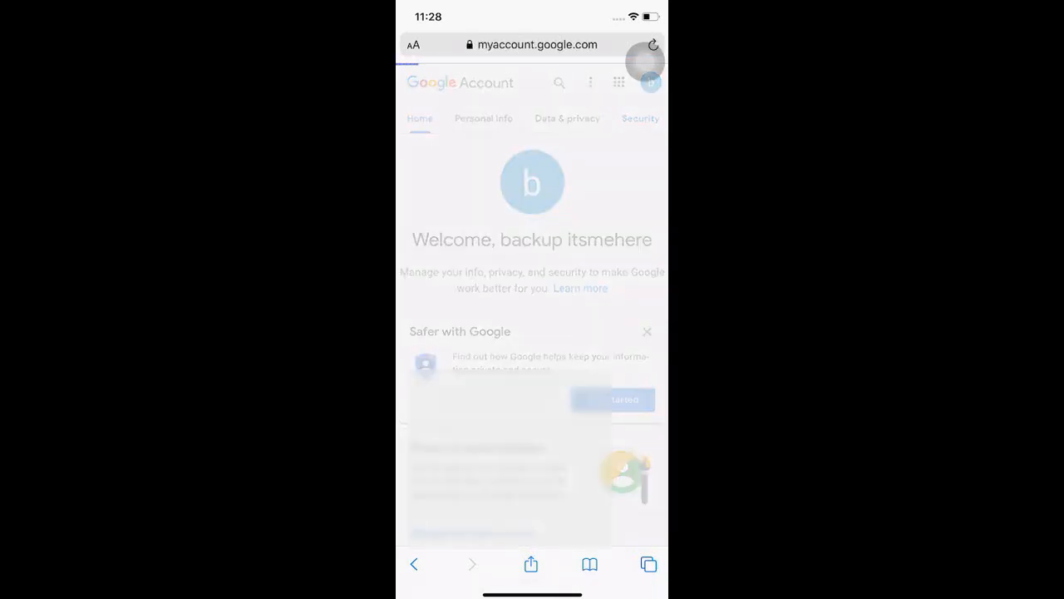
Go to the Security section and briefly open 2-Step Verification, then return
{"action": "left_click", "coordinate": [641, 118]}
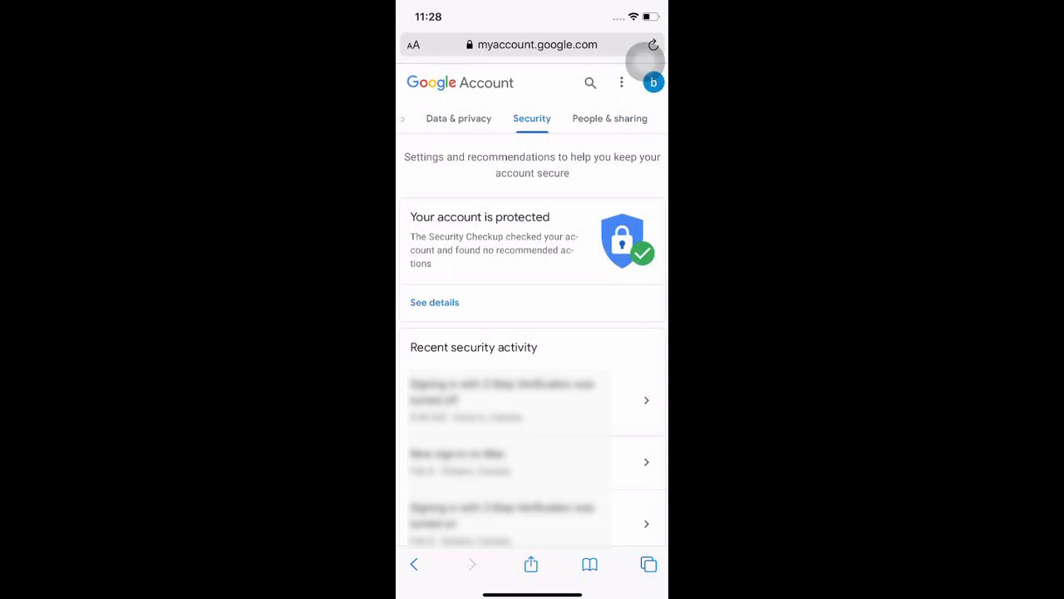
{"action": "scroll", "scroll_direction": "down", "scroll_amount": 3}
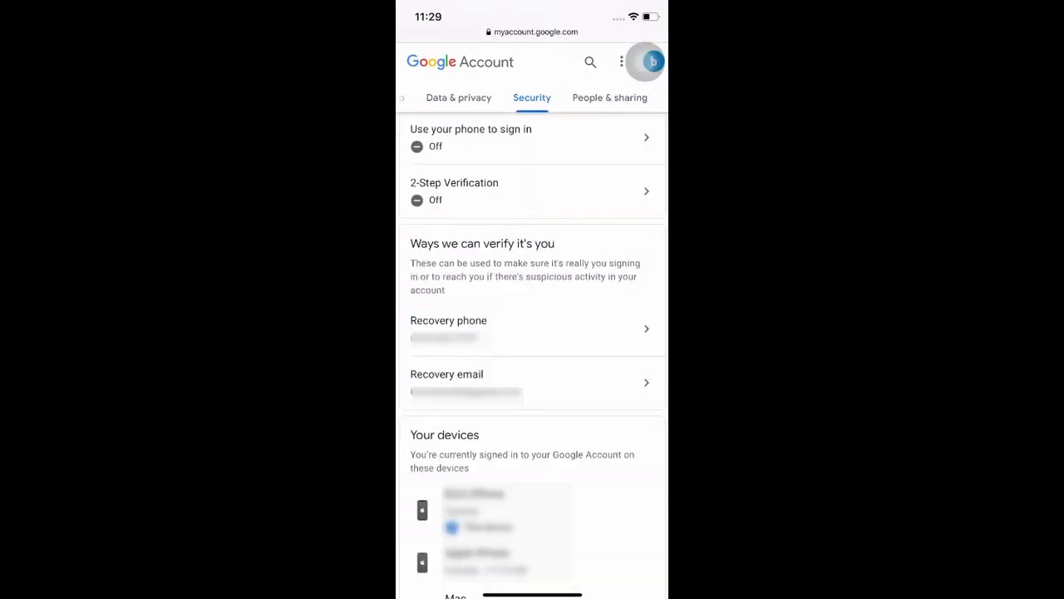
{"action": "left_click", "coordinate": [532, 191]}
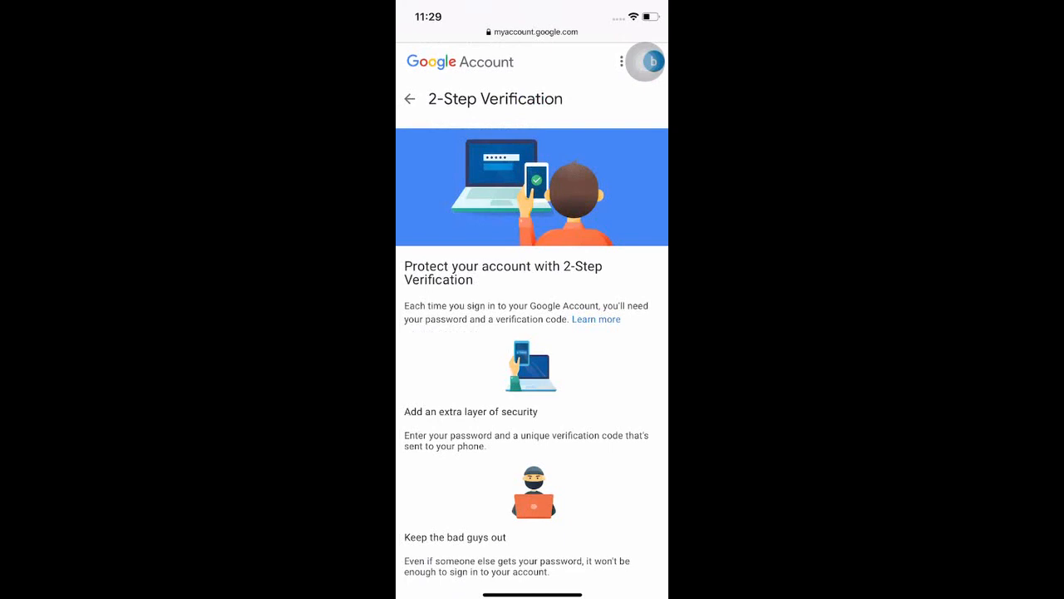
{"action": "left_click", "coordinate": [409, 98]}
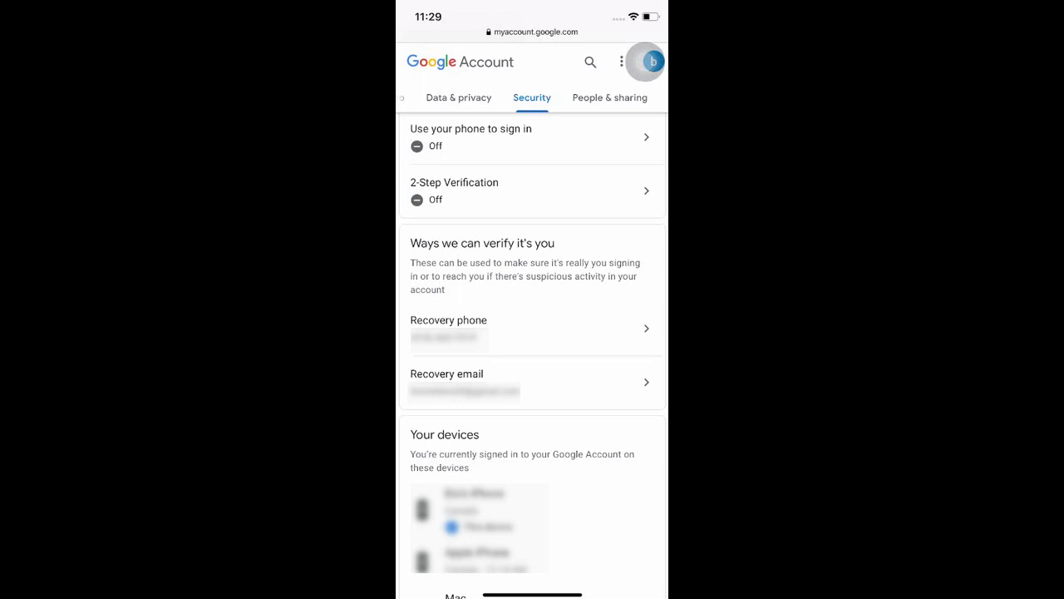
Reopen 2-Step Verification and scroll its introduction down to Get Started
{"action": "scroll", "scroll_direction": "down", "scroll_amount": 3}
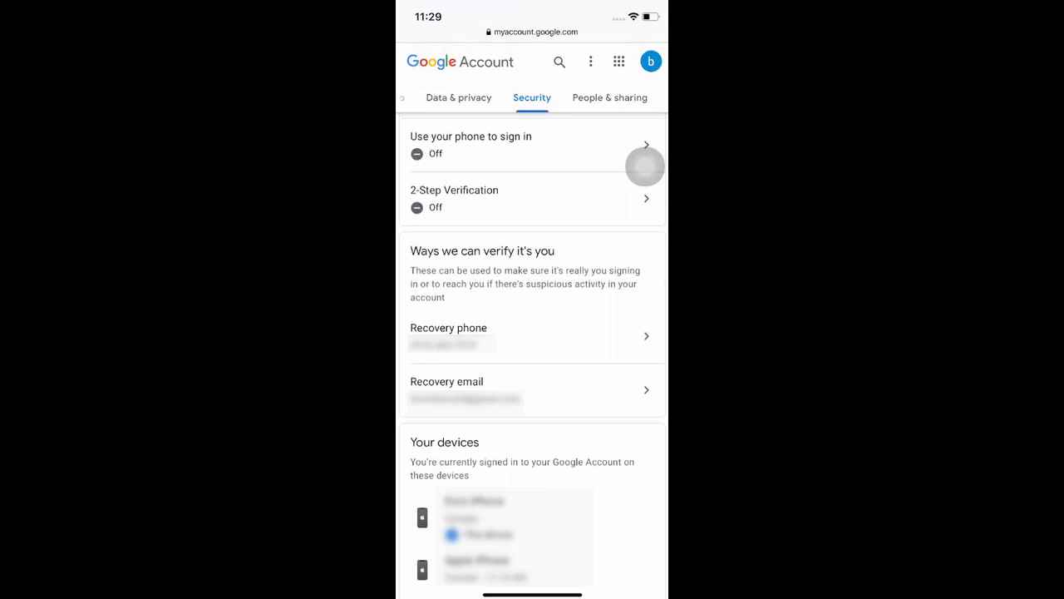
{"action": "left_click", "coordinate": [532, 198]}
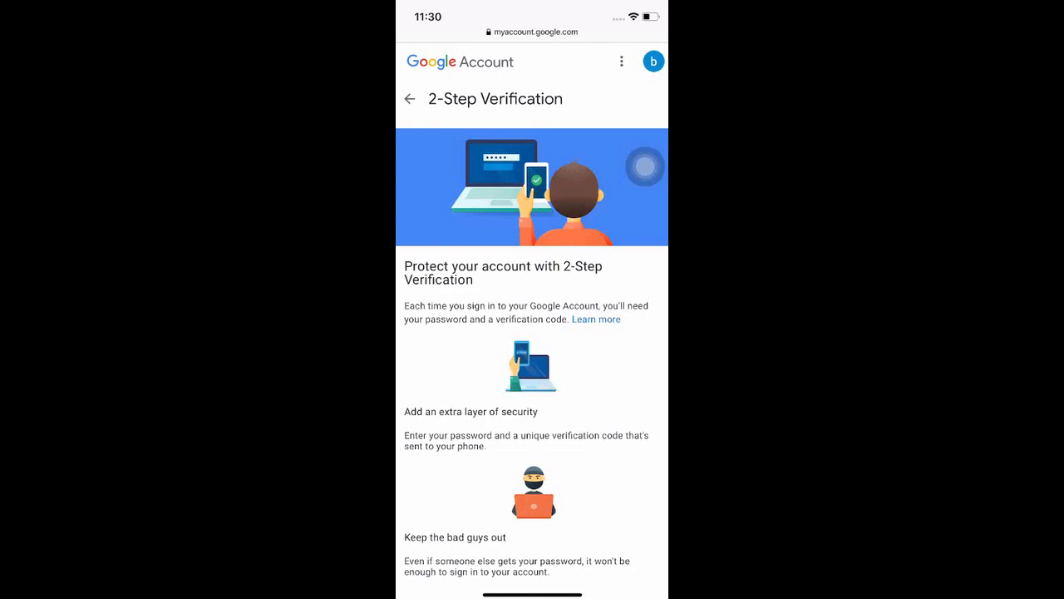
{"action": "scroll", "scroll_direction": "down", "scroll_amount": 3}
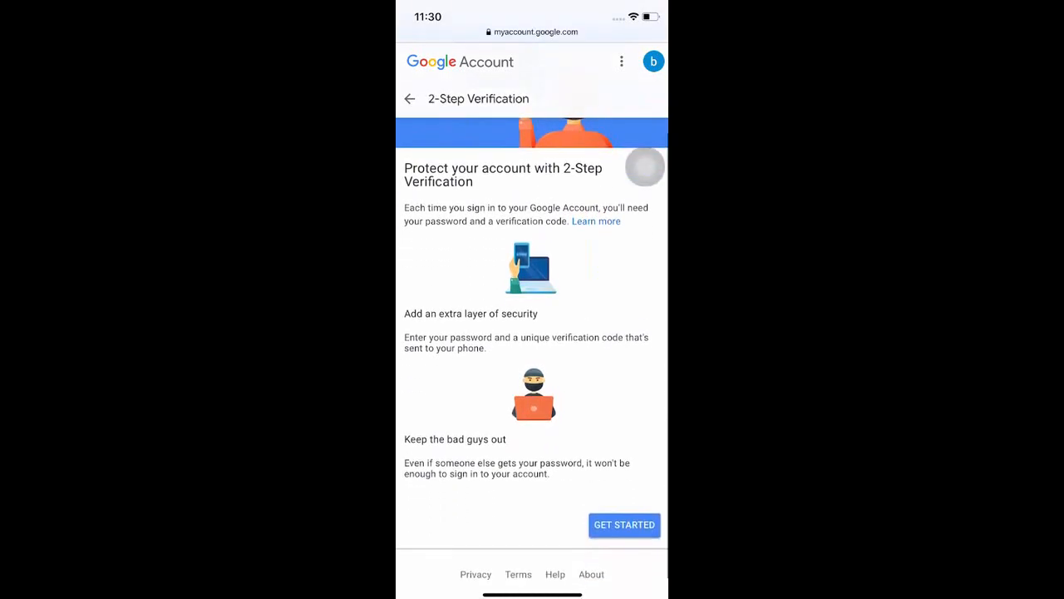
Start 2-Step Verification setup and re-verify identity with the account password
{"action": "left_click", "coordinate": [623, 525]}
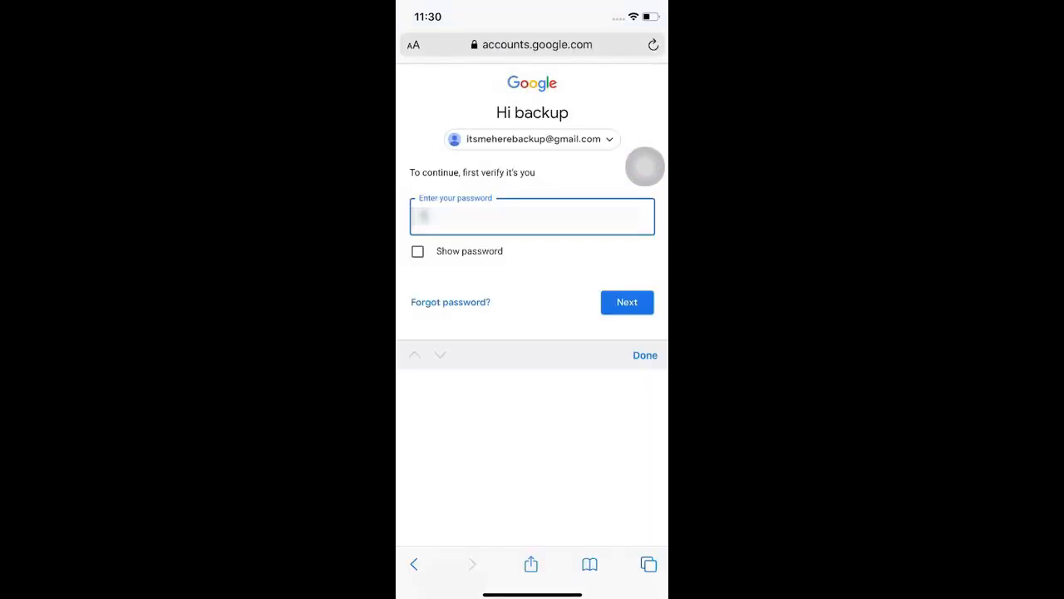
{"action": "type", "text": "password"}
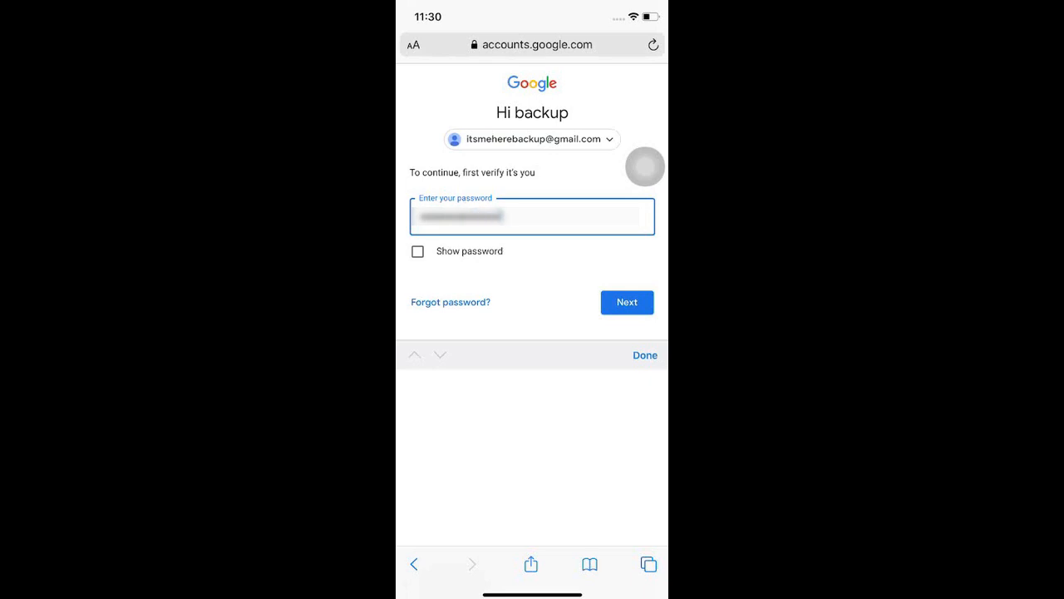
{"action": "left_click", "coordinate": [627, 303]}
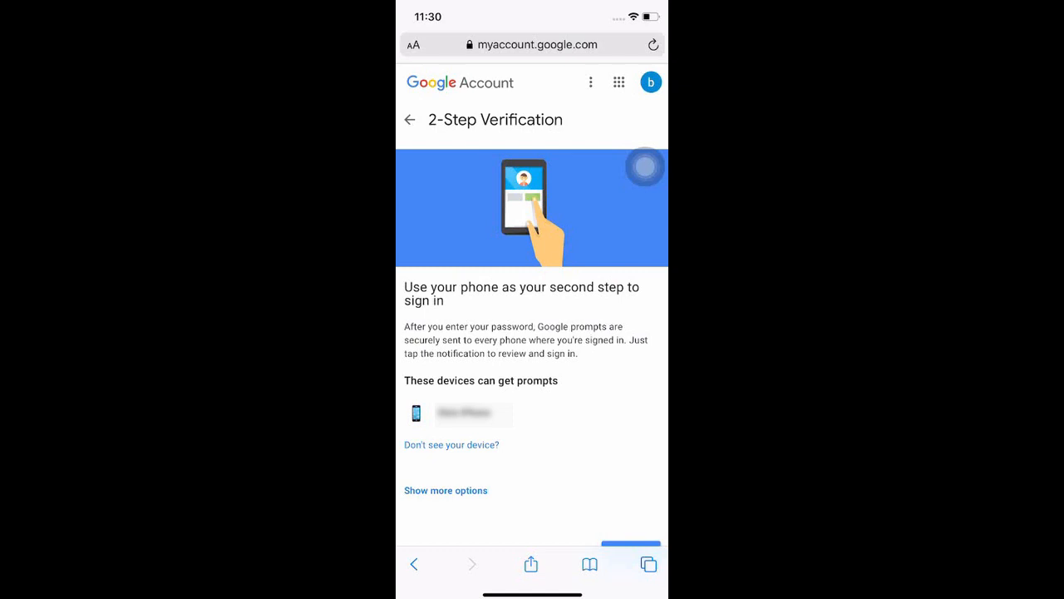
Peek at the other second-step options, then continue with phone prompts
{"action": "left_click", "coordinate": [446, 489]}
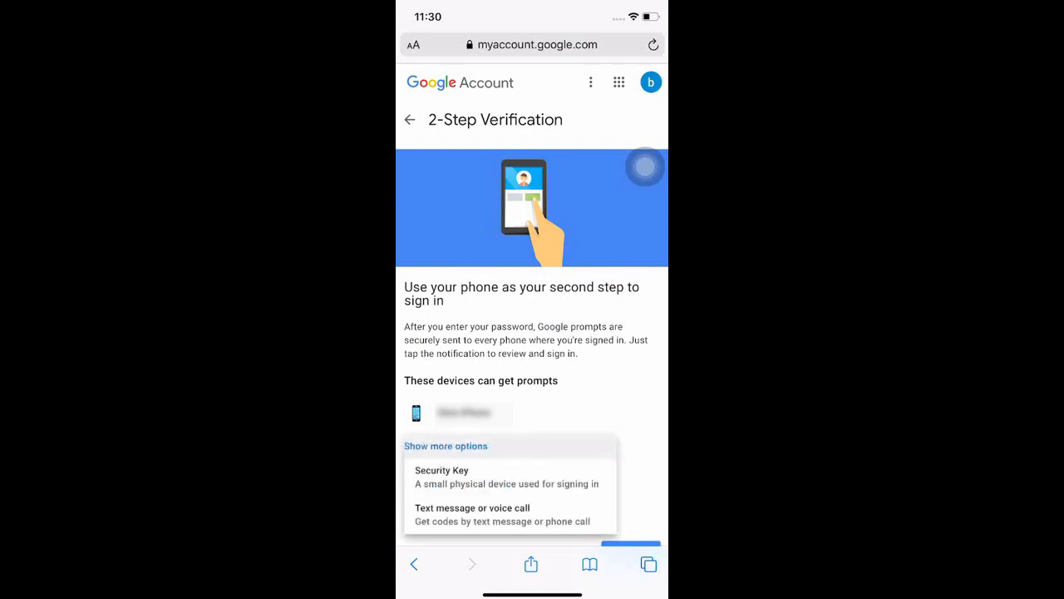
{"action": "left_click", "coordinate": [446, 446]}
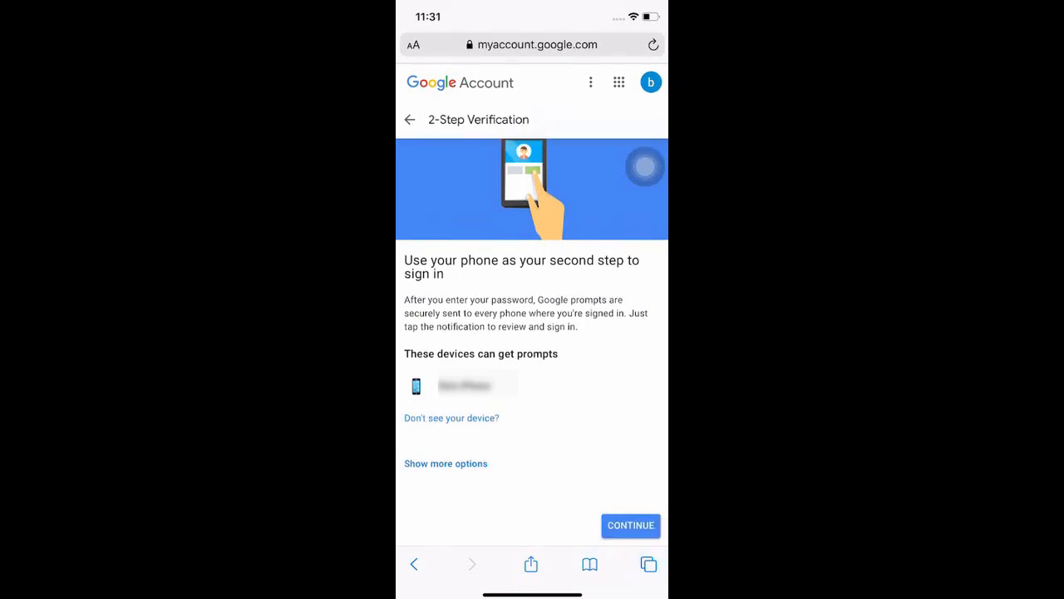
{"action": "left_click", "coordinate": [630, 526]}
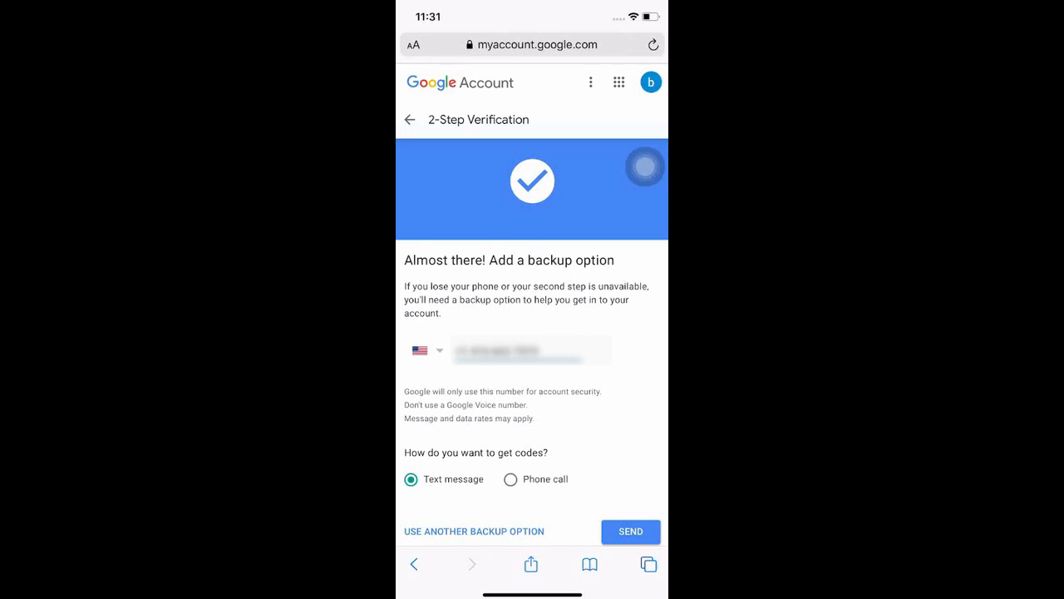
Send a text-message code to the backup phone and submit the received code
{"action": "left_click", "coordinate": [631, 533]}
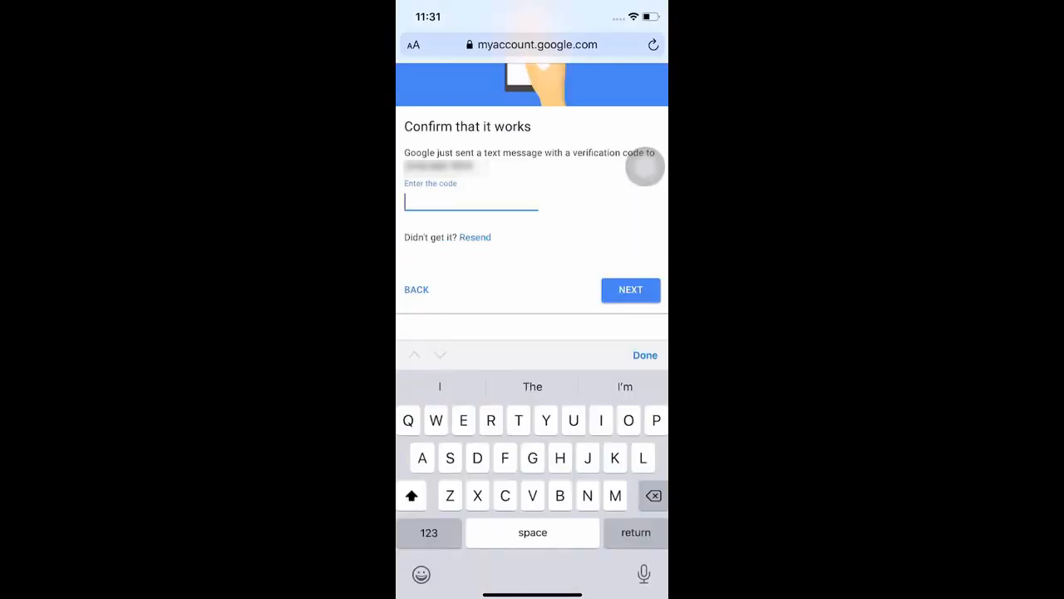
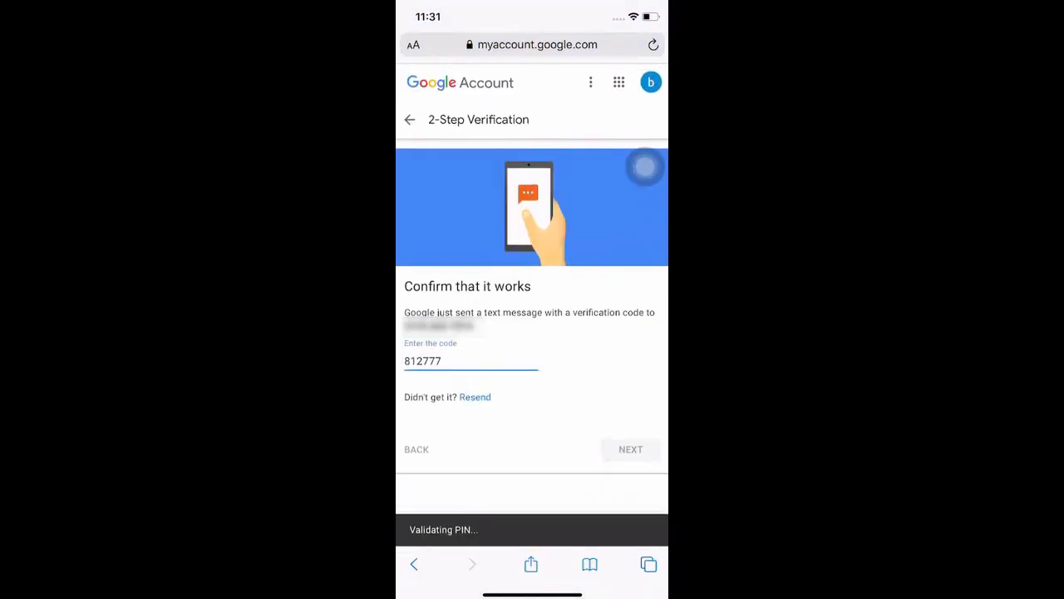
{"action": "left_click", "coordinate": [630, 449]}
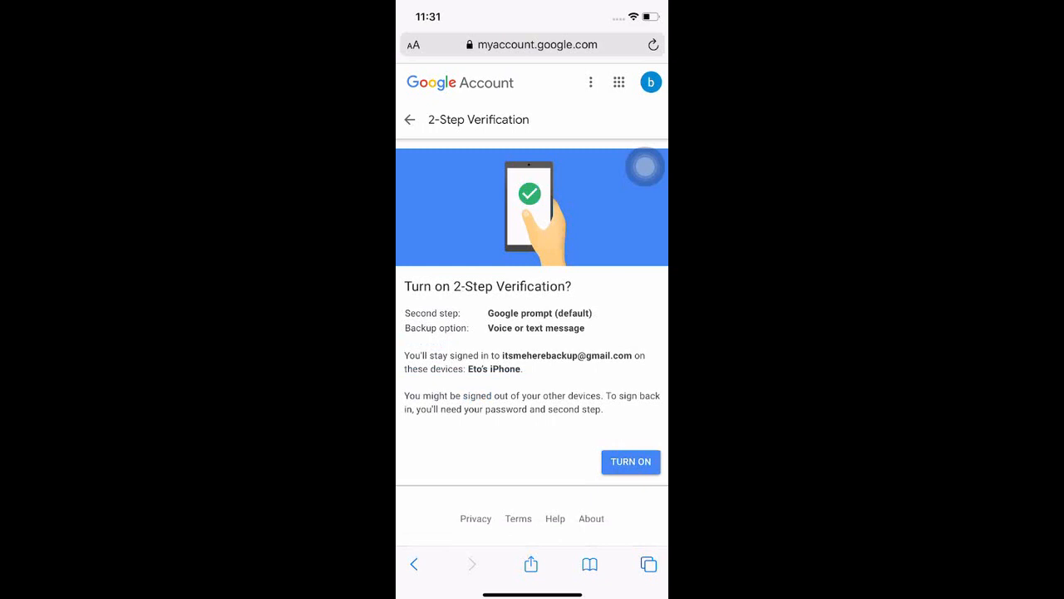
Turn on 2-Step Verification and scroll down to the Authenticator app option
{"action": "left_click", "coordinate": [630, 463]}
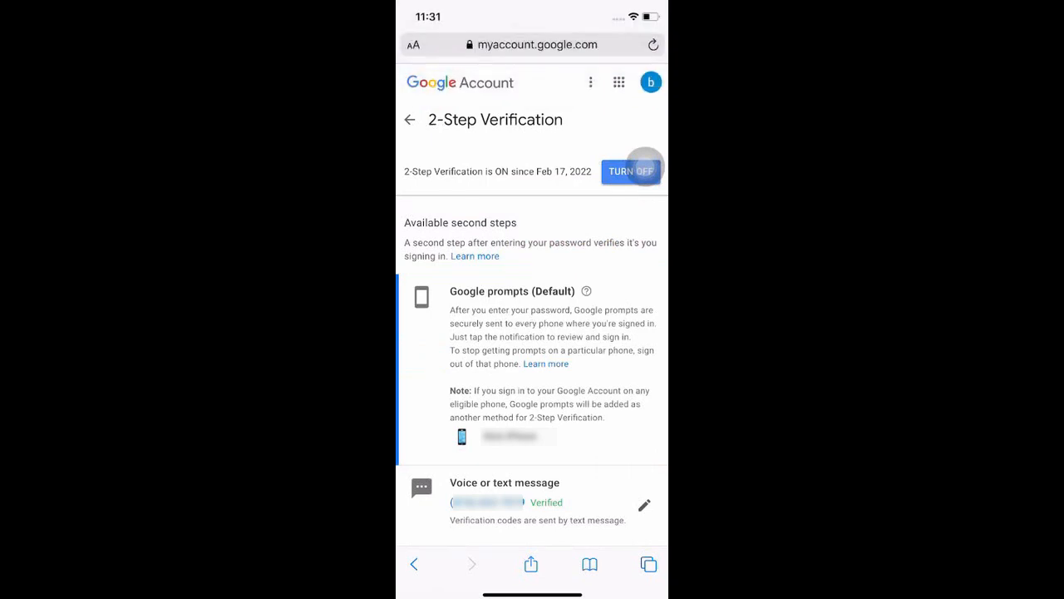
{"action": "scroll", "scroll_direction": "down", "scroll_amount": 3}
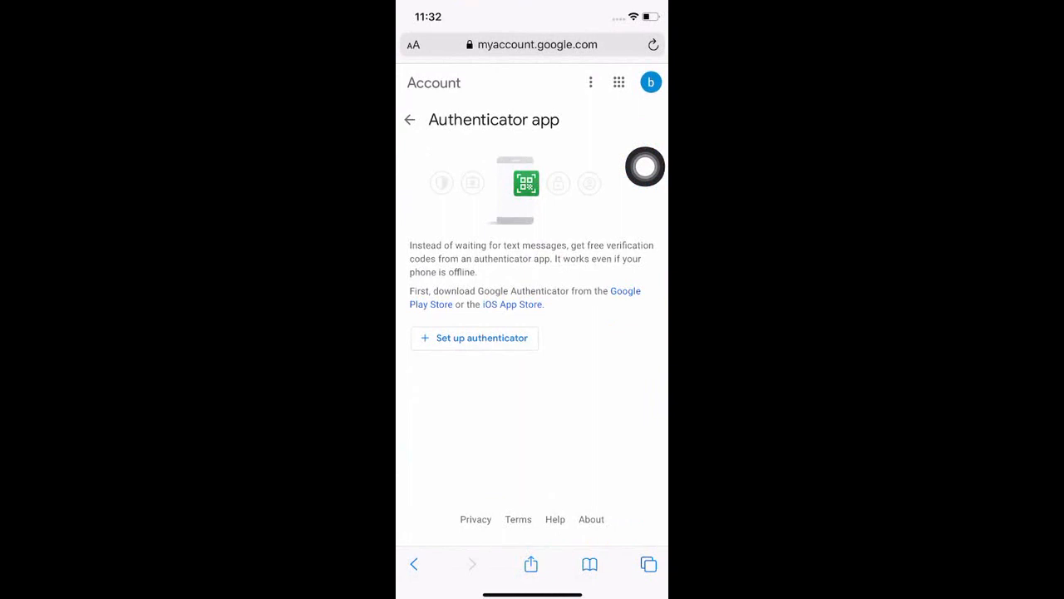
Start authenticator setup, switch to the text setup key via Can't scan it?, and copy the key
{"action": "left_click", "coordinate": [474, 337]}
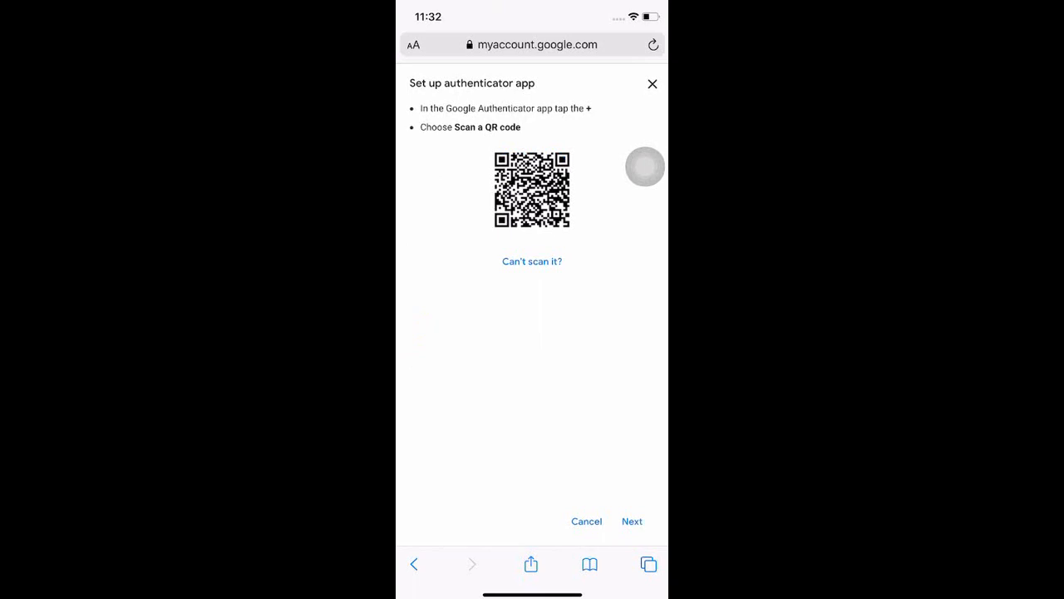
{"action": "left_click", "coordinate": [532, 262]}
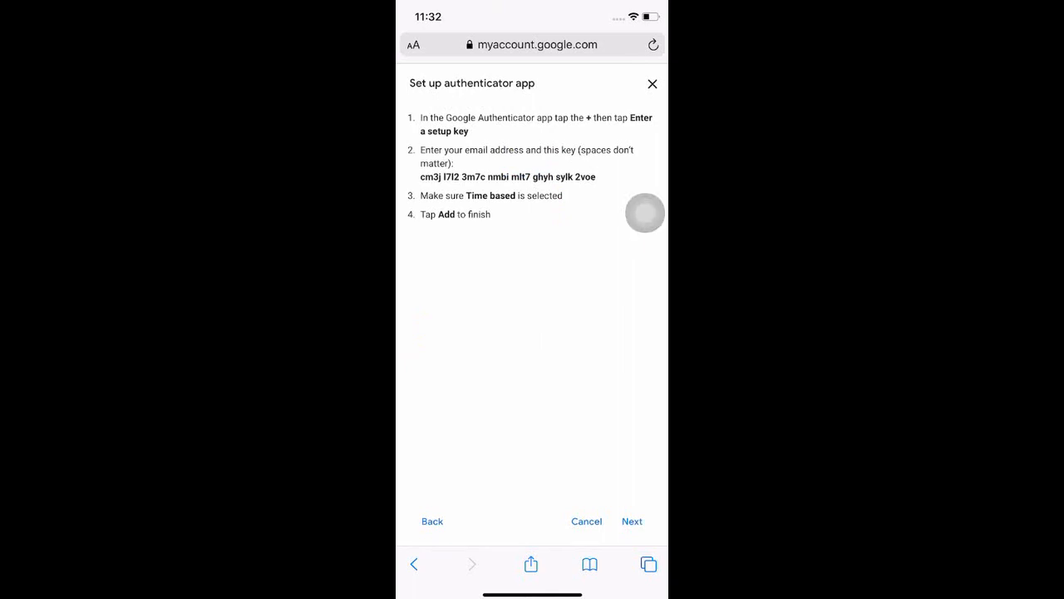
{"action": "double_click", "coordinate": [507, 176]}
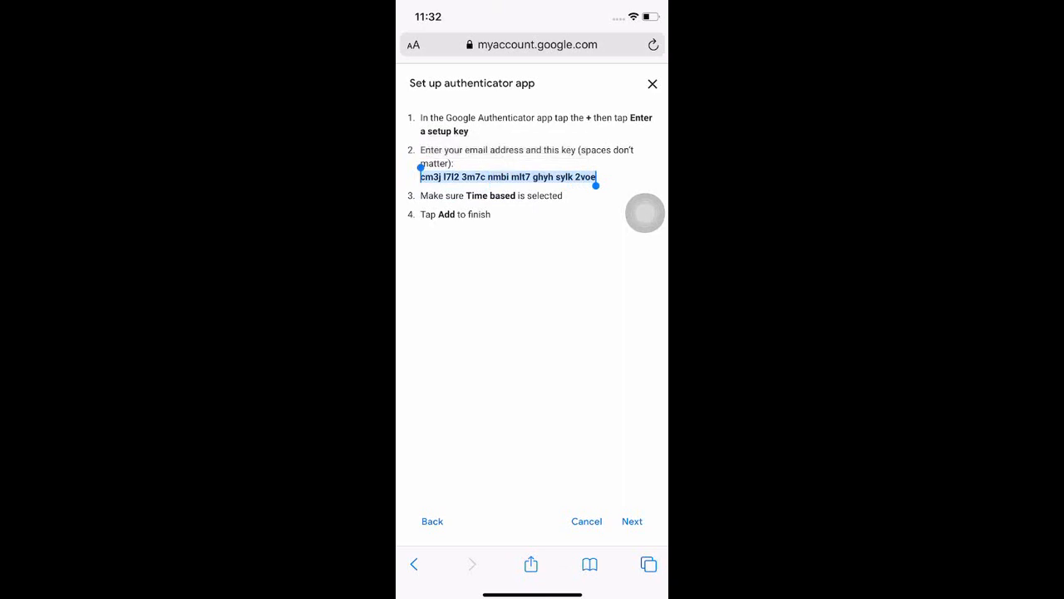
{"action": "left_click", "coordinate": [632, 520]}
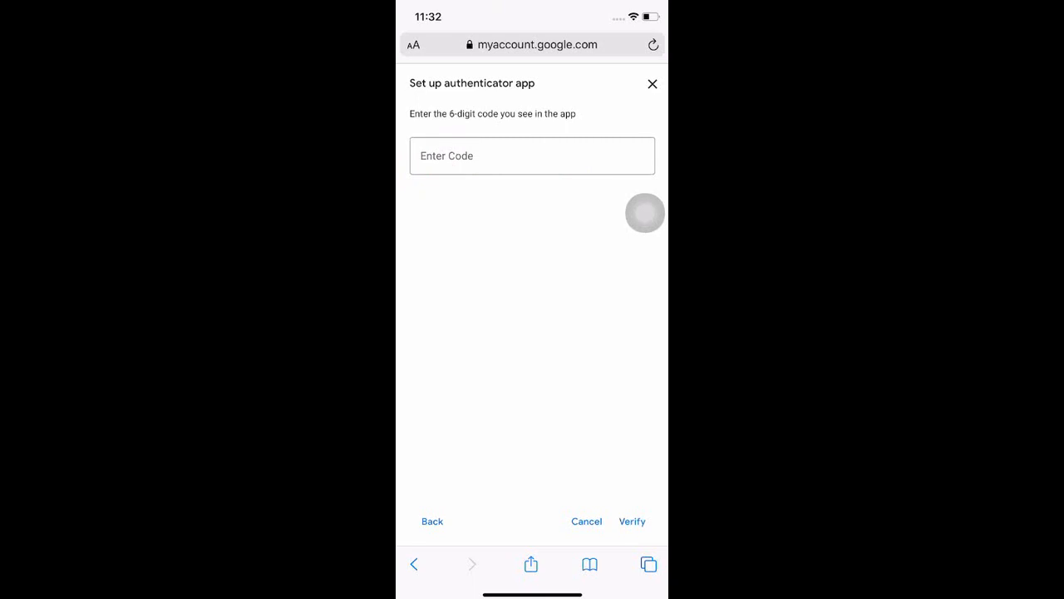
Return to the home screen via AssistiveTouch, launch Google Authenticator and pass Get started
{"action": "left_click", "coordinate": [645, 213]}
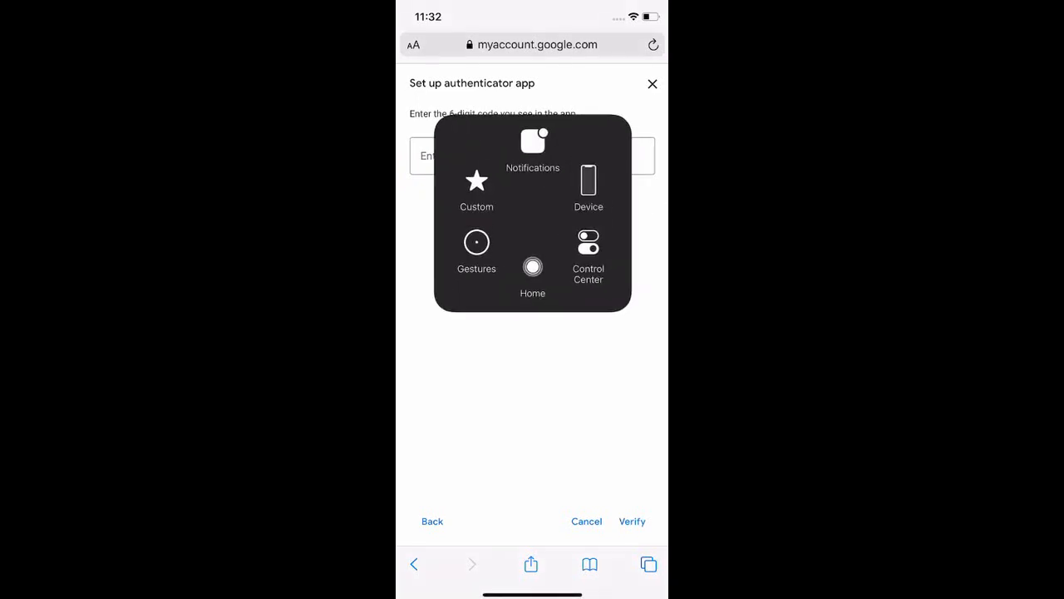
{"action": "left_click", "coordinate": [532, 273]}
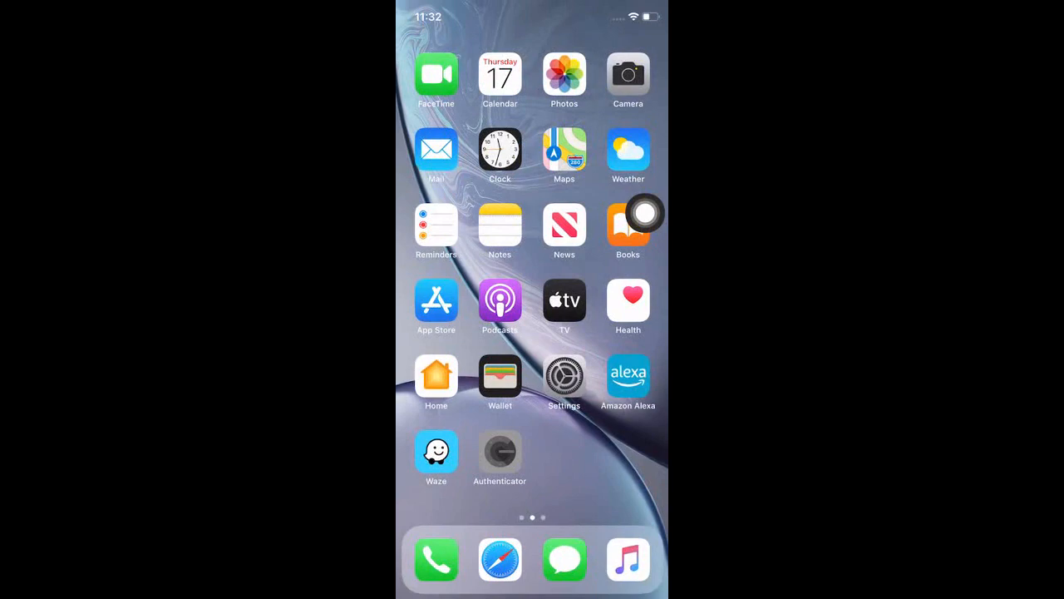
{"action": "left_click", "coordinate": [499, 455]}
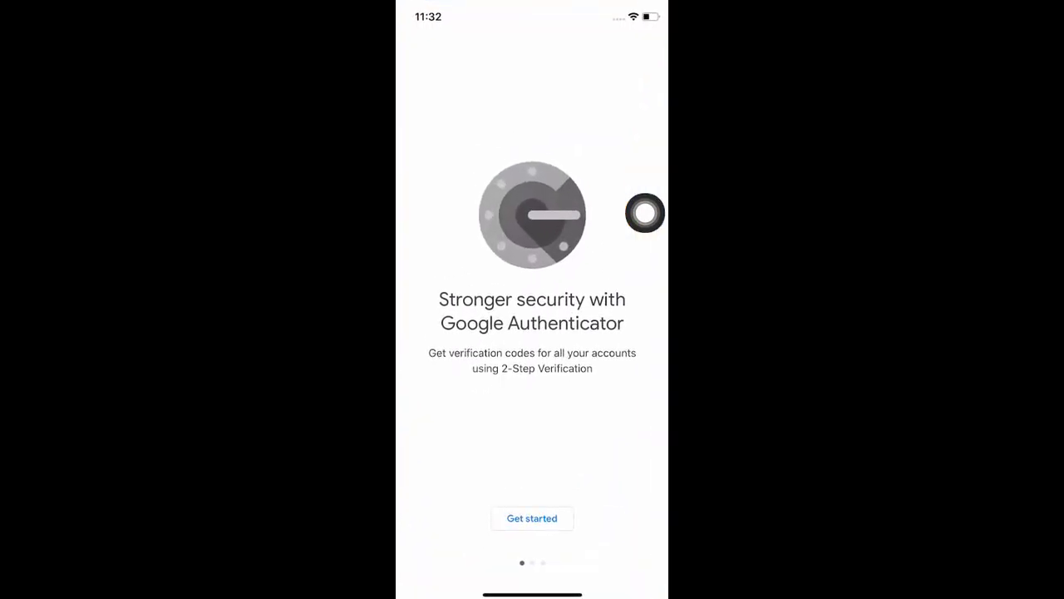
{"action": "left_click", "coordinate": [532, 519]}
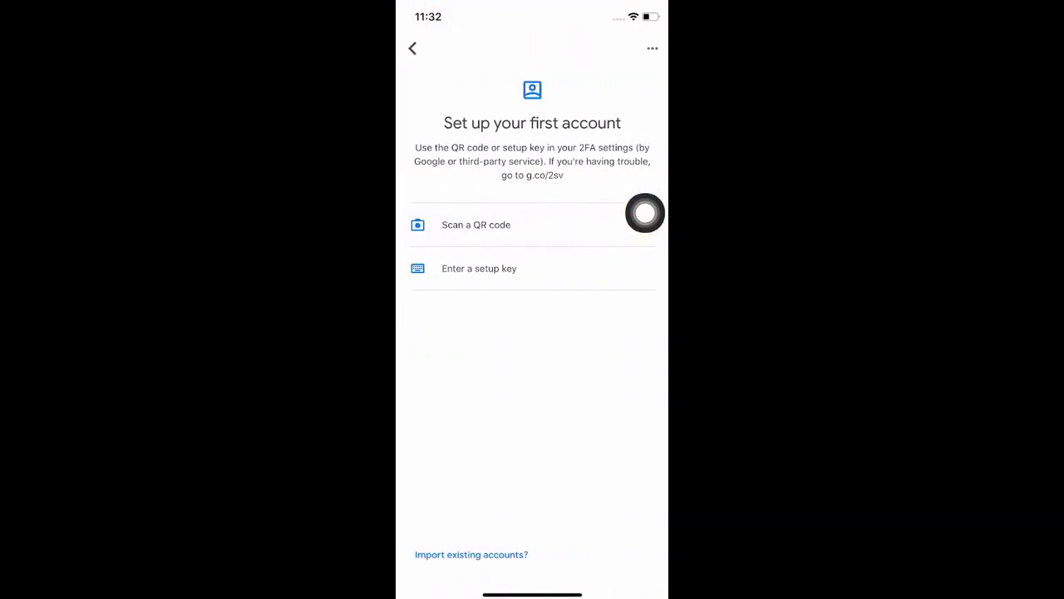
{"action": "left_click", "coordinate": [479, 267]}
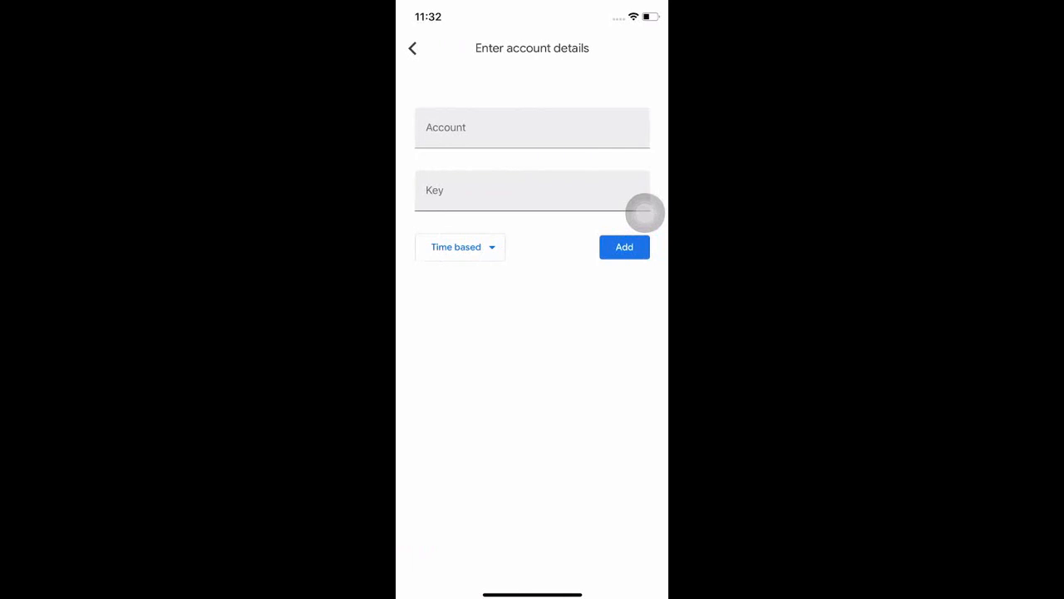
{"action": "left_click", "coordinate": [532, 190]}
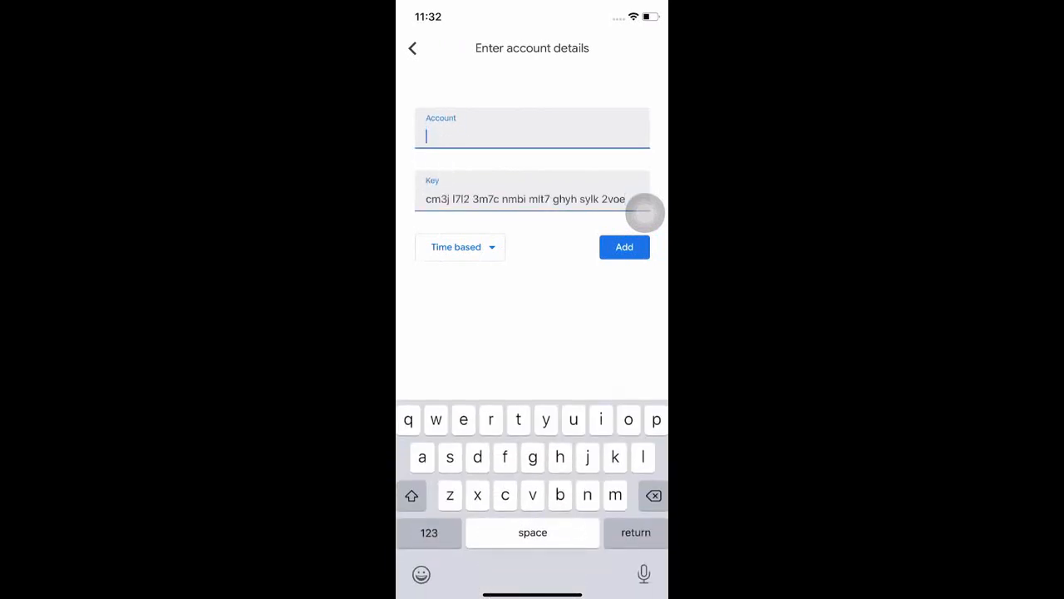
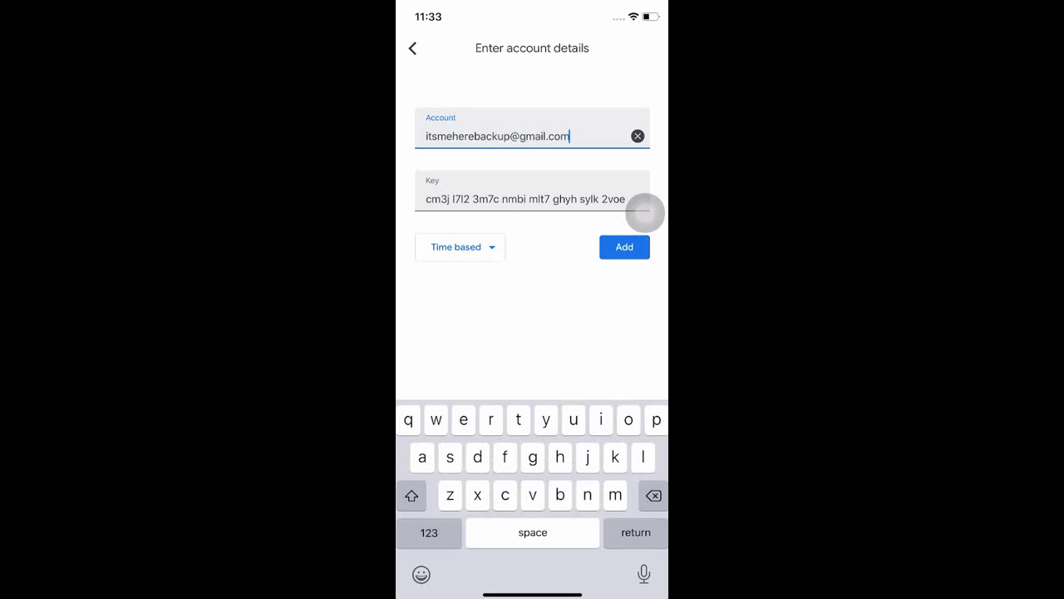
{"action": "left_click", "coordinate": [624, 246]}
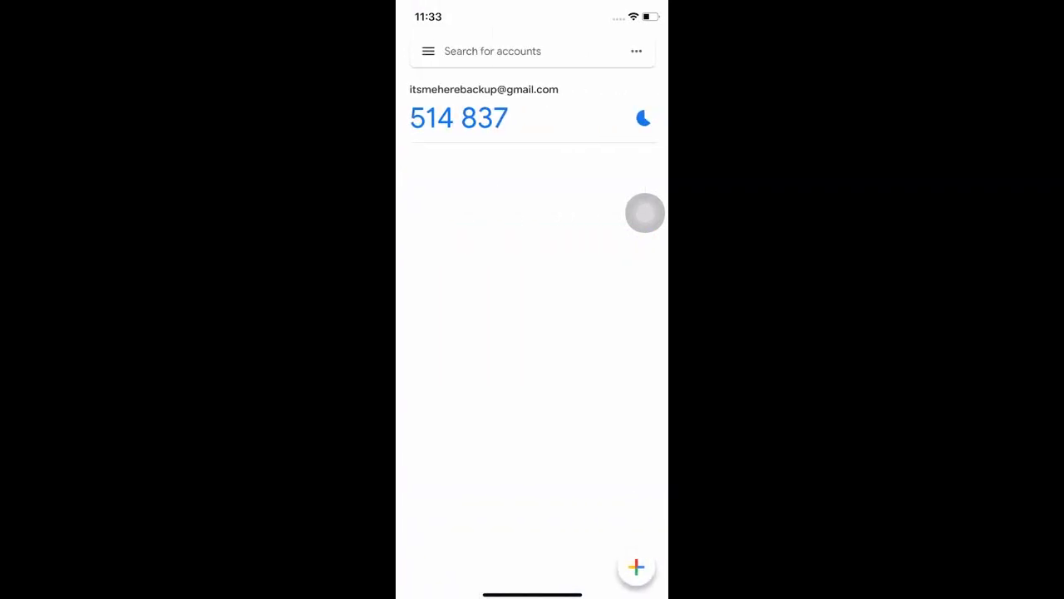
{"action": "key", "text": "home"}
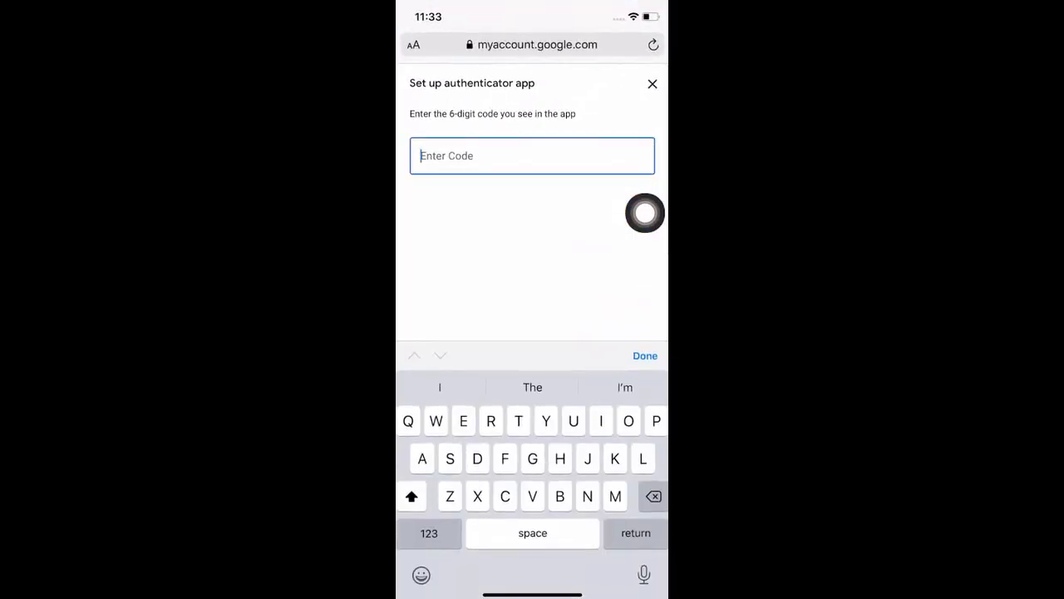
{"action": "type", "text": "6"}
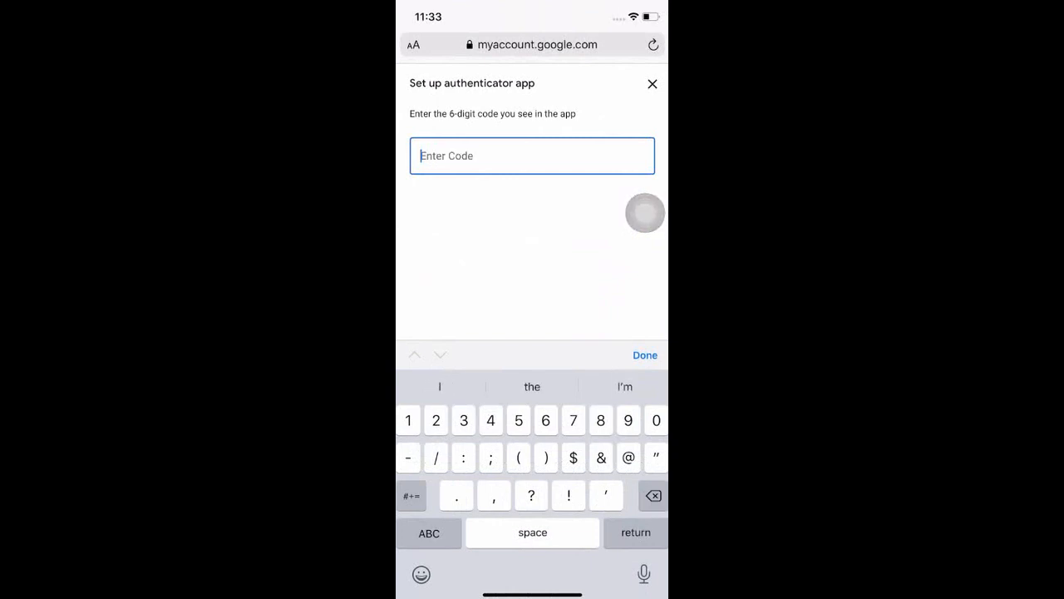
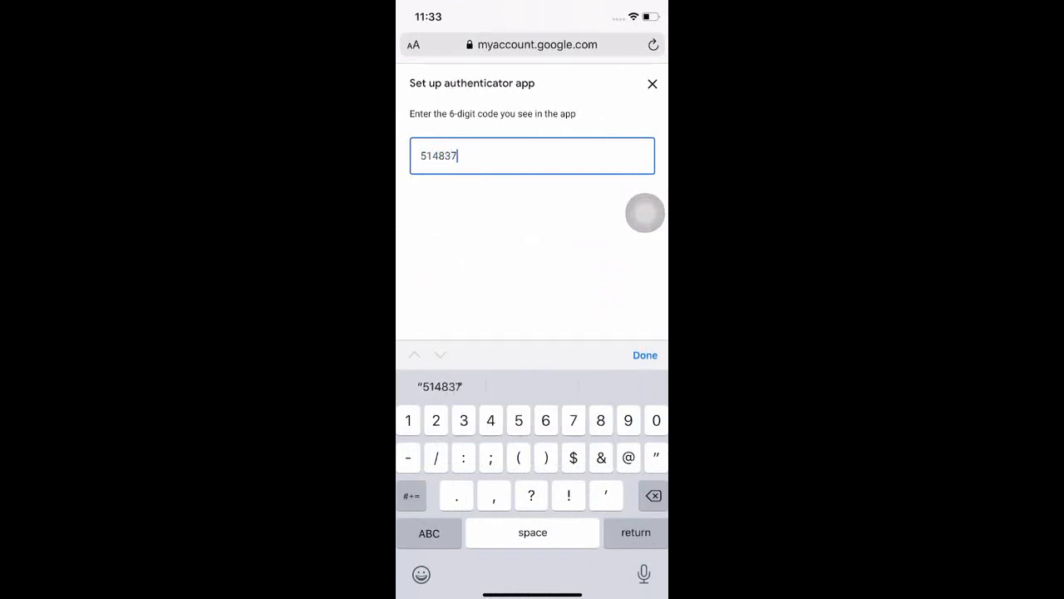
{"action": "left_click", "coordinate": [646, 356]}
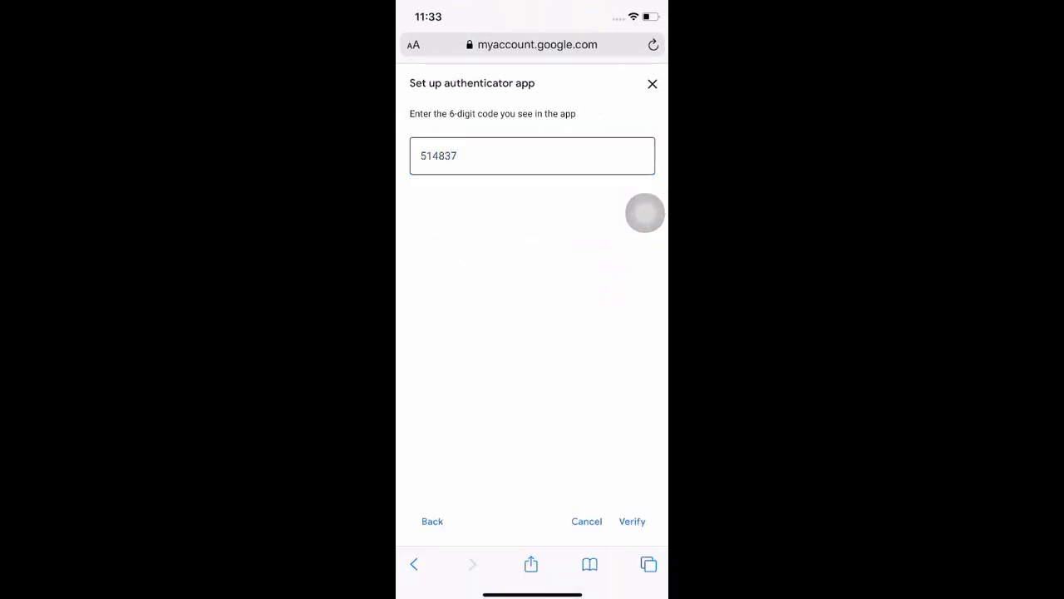
{"action": "left_click", "coordinate": [632, 523]}
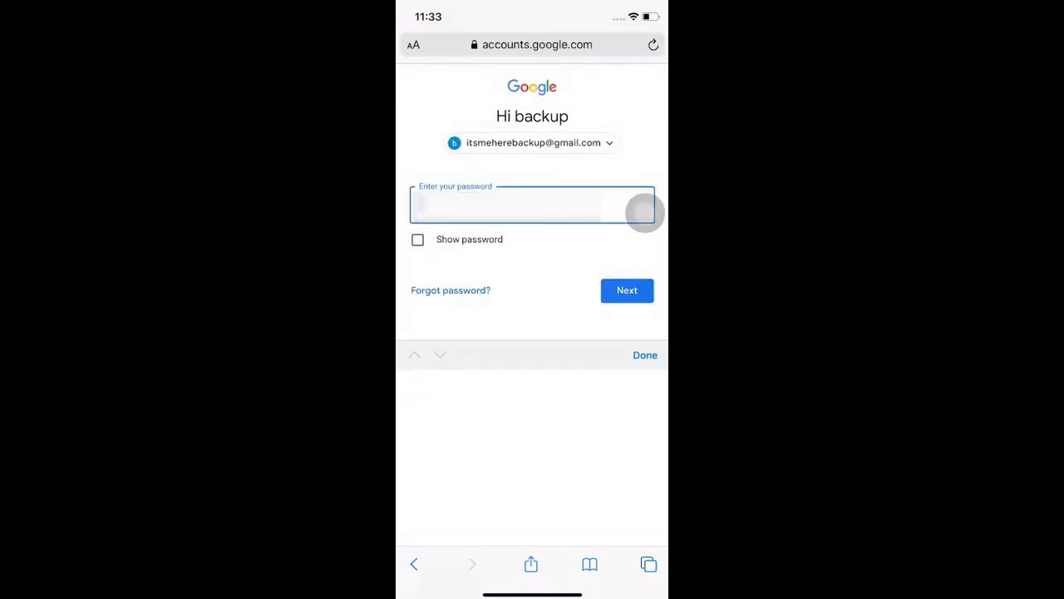
Enter the backup account's password again and continue to 2-Step Verification
{"action": "type", "text": "•"}
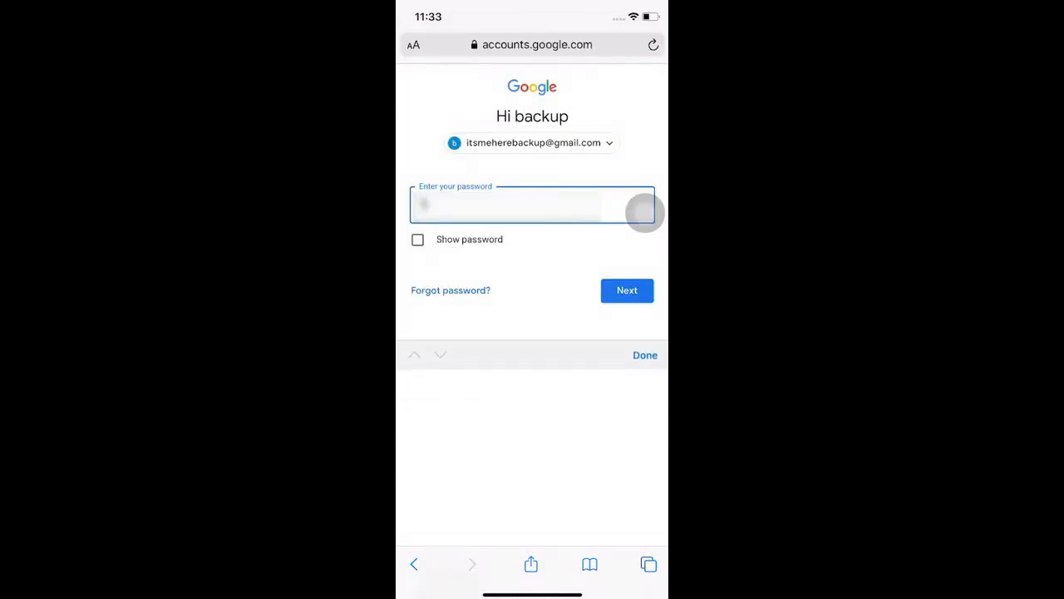
{"action": "type", "text": "password"}
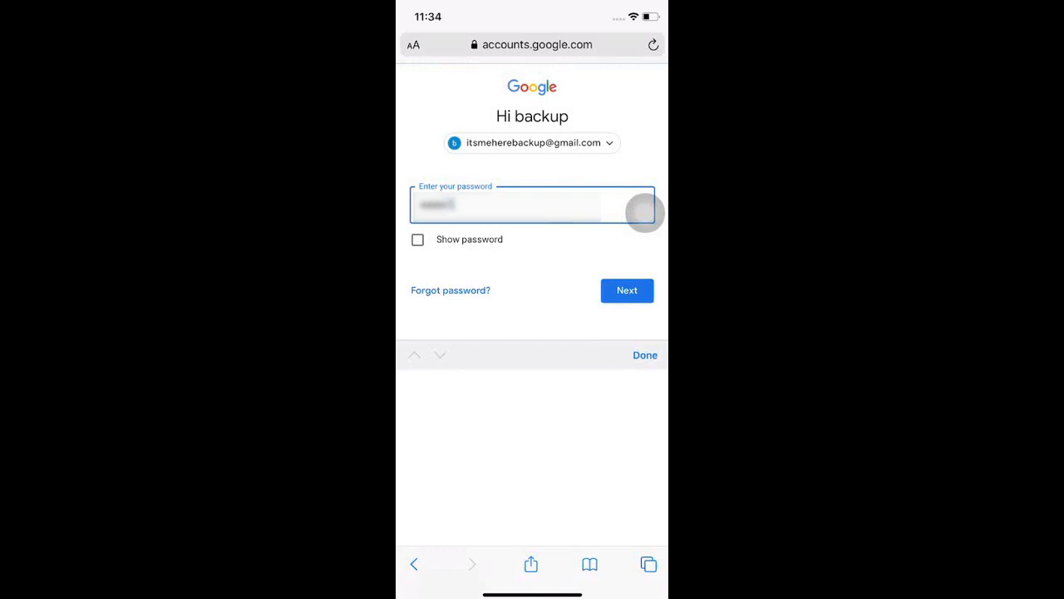
{"action": "type", "text": "•"}
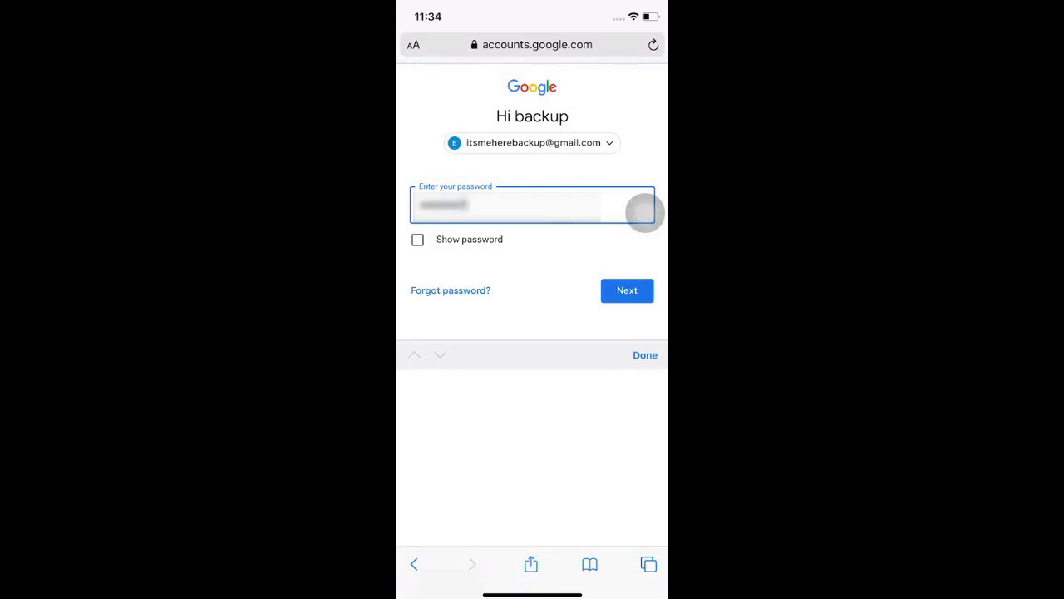
{"action": "type", "text": "•"}
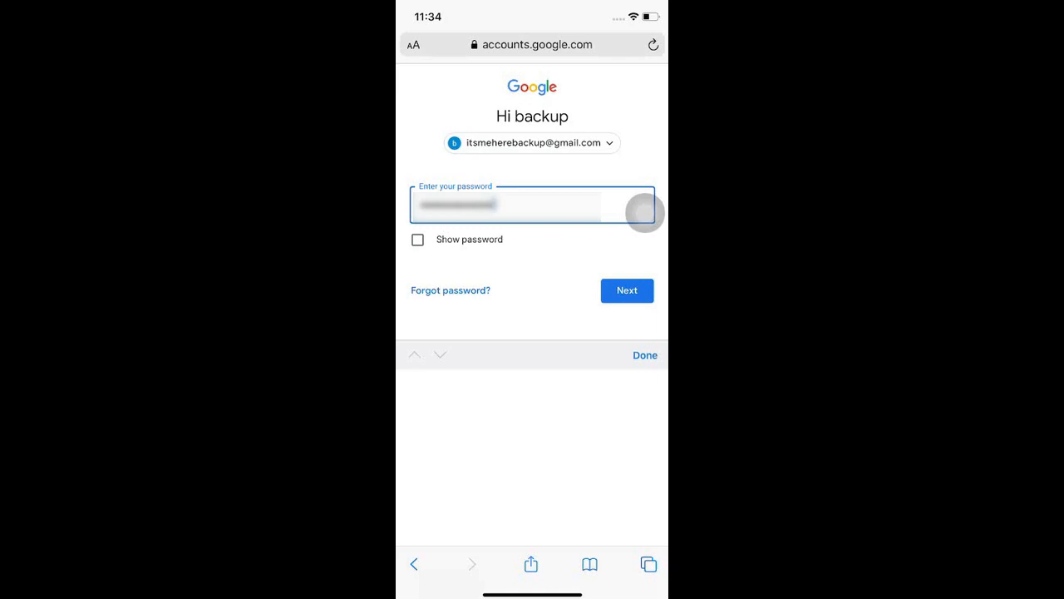
{"action": "left_click", "coordinate": [627, 289]}
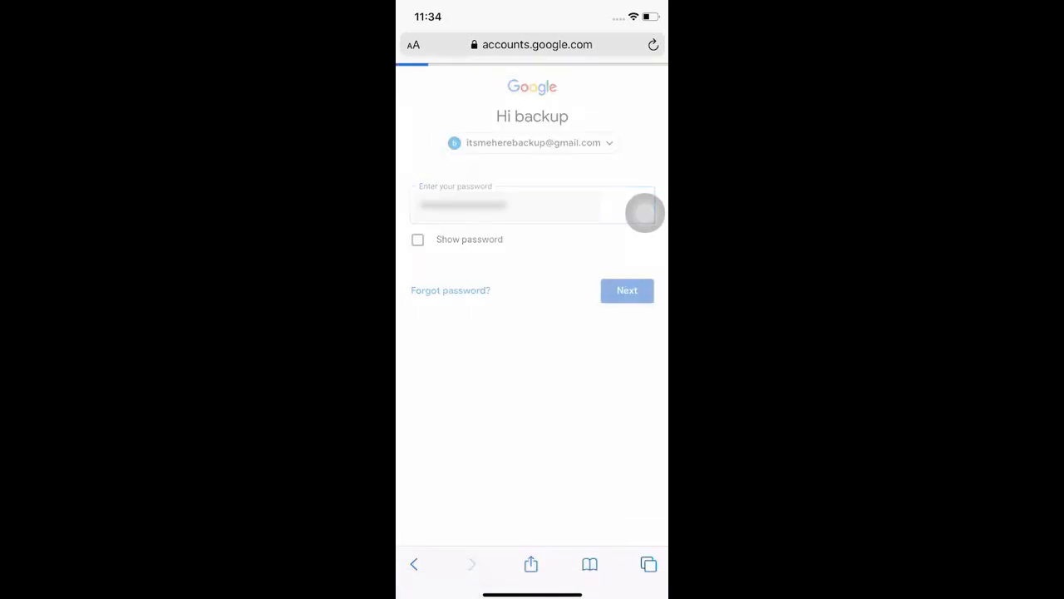
{"action": "left_click", "coordinate": [627, 289]}
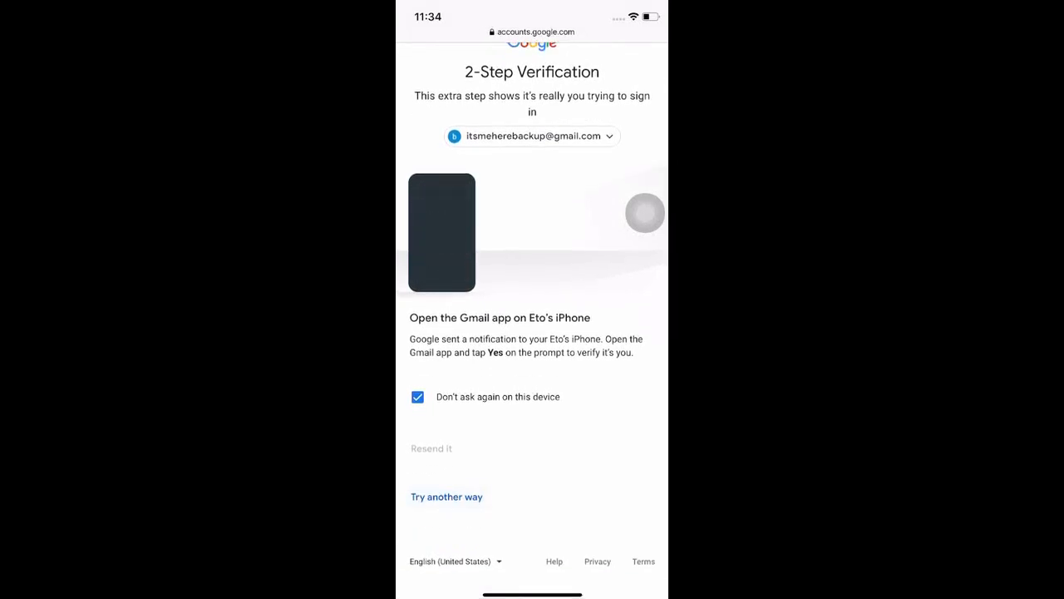
Verify sign-in with a Google Authenticator code via 'Try another way' and reach the welcome page
{"action": "left_click", "coordinate": [446, 495]}
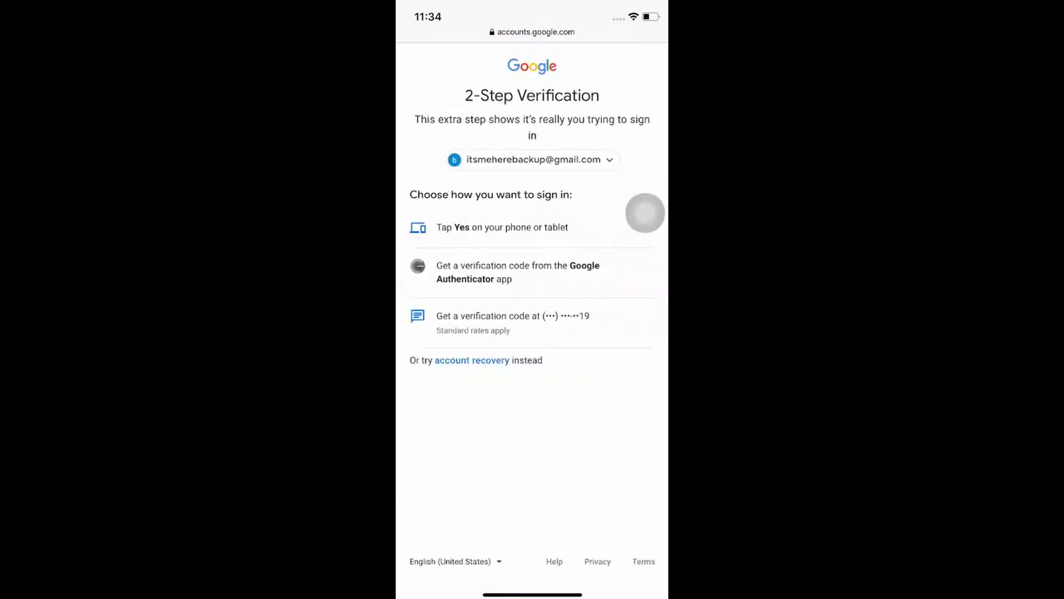
{"action": "left_click", "coordinate": [519, 273]}
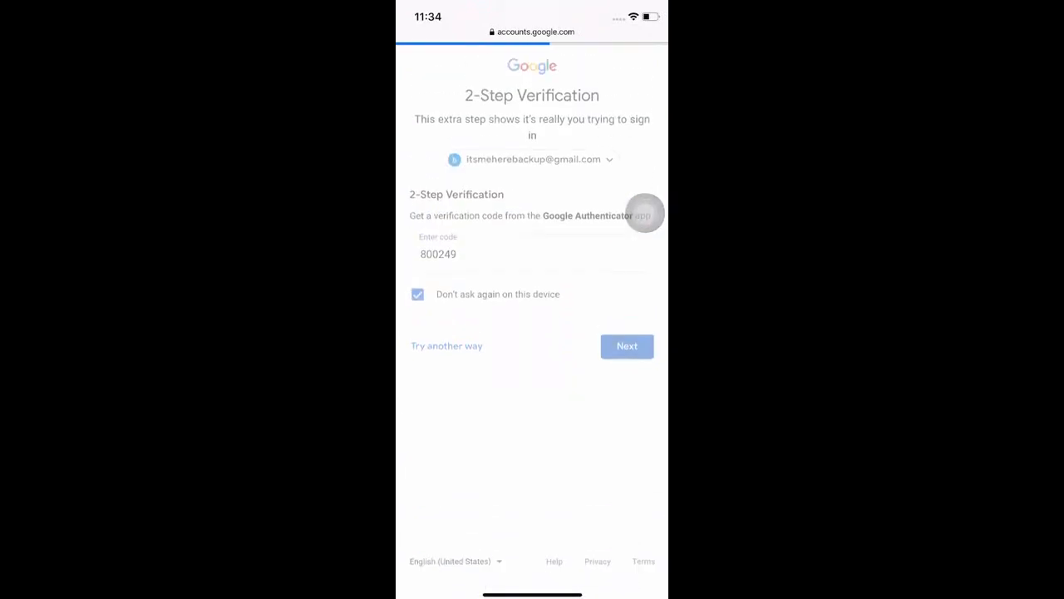
{"action": "left_click", "coordinate": [627, 346]}
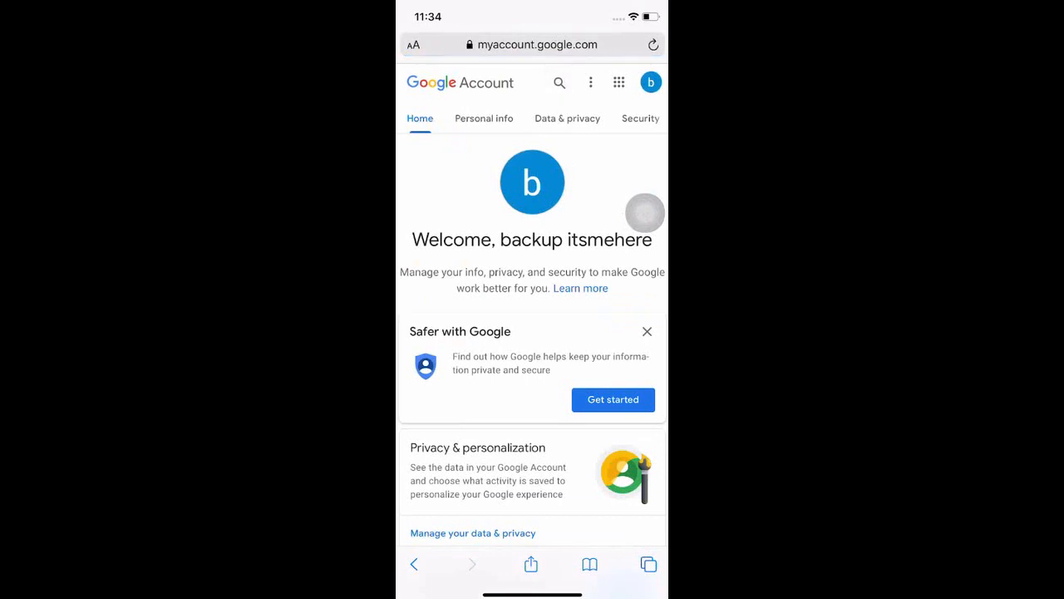
Sign out of the backup account from the profile avatar menu
{"action": "left_click", "coordinate": [652, 83]}
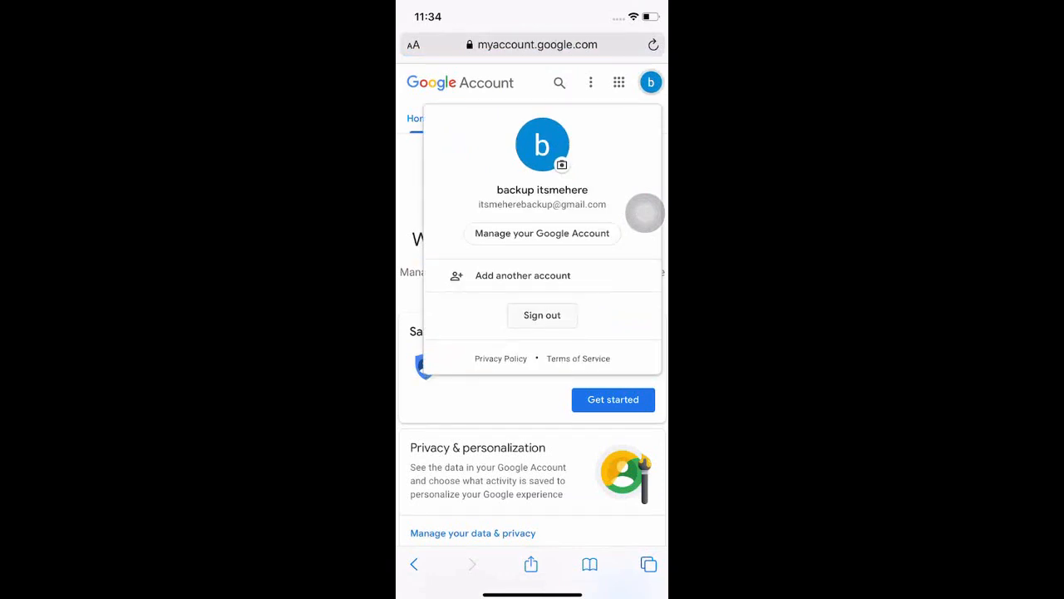
{"action": "left_click", "coordinate": [542, 316]}
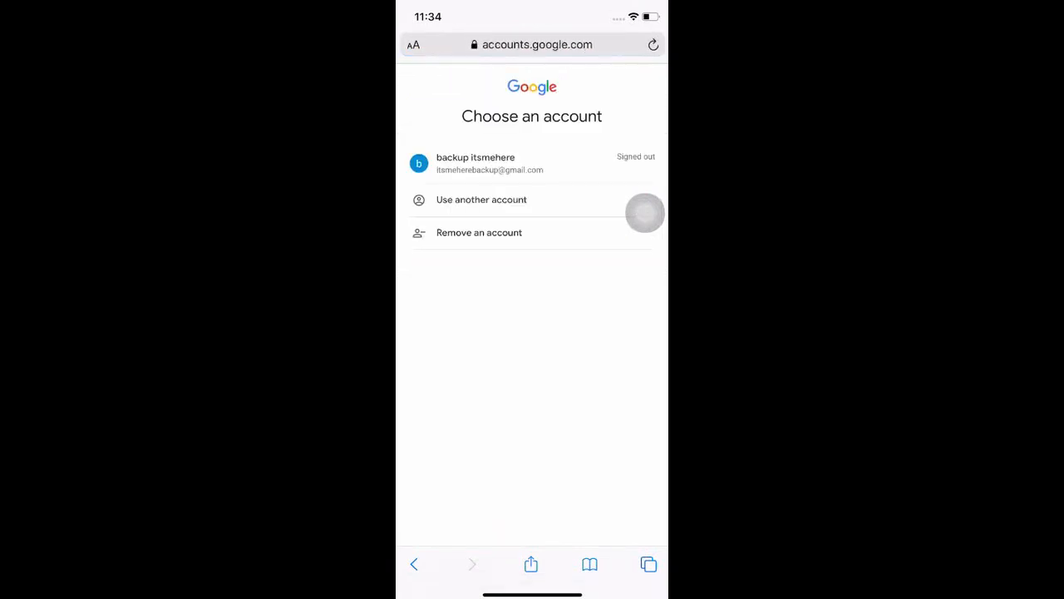